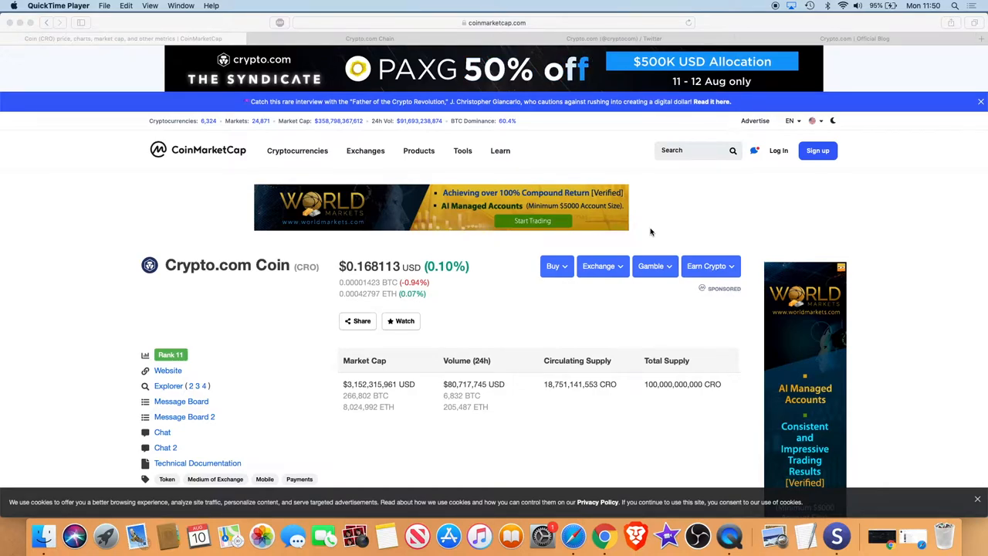
mouse_move(512, 120)
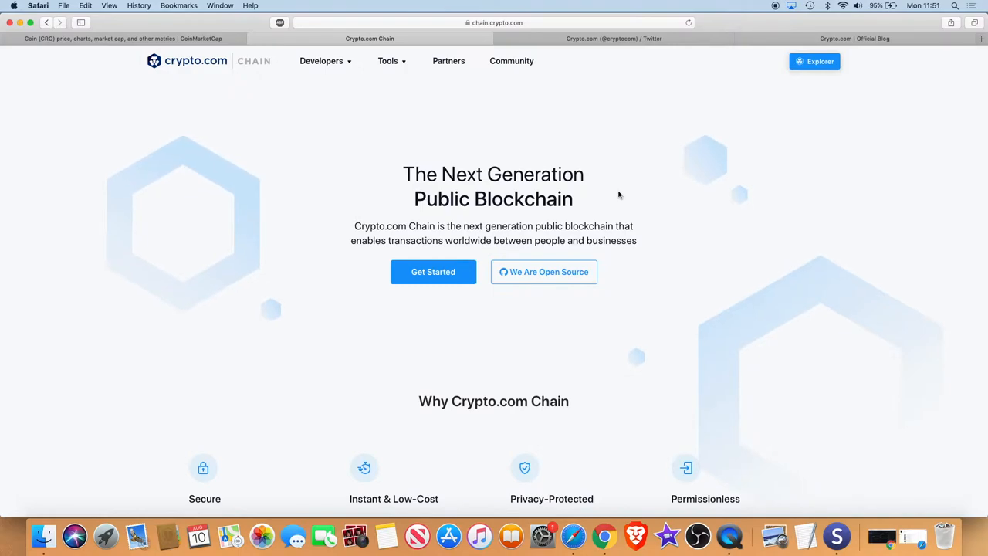
mouse_move(601, 148)
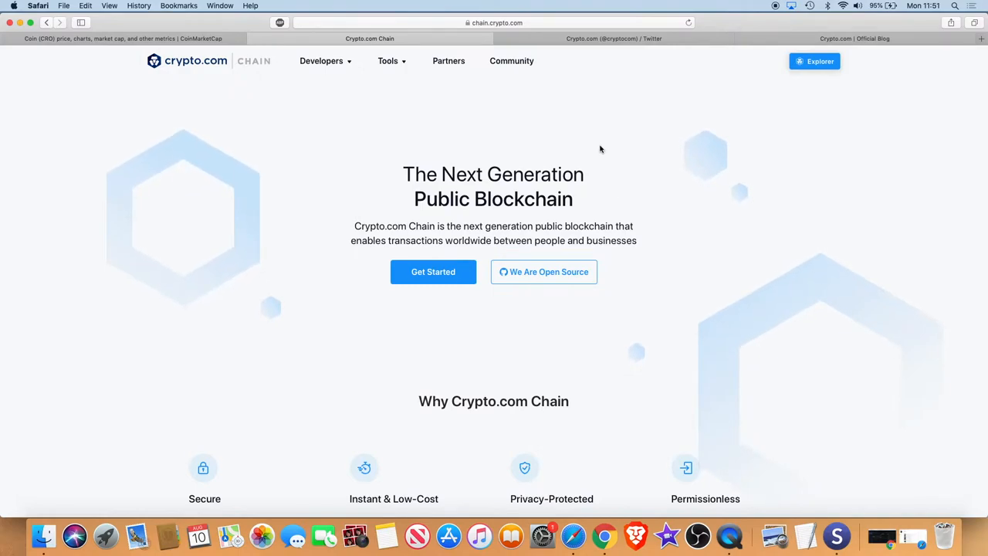
mouse_move(634, 62)
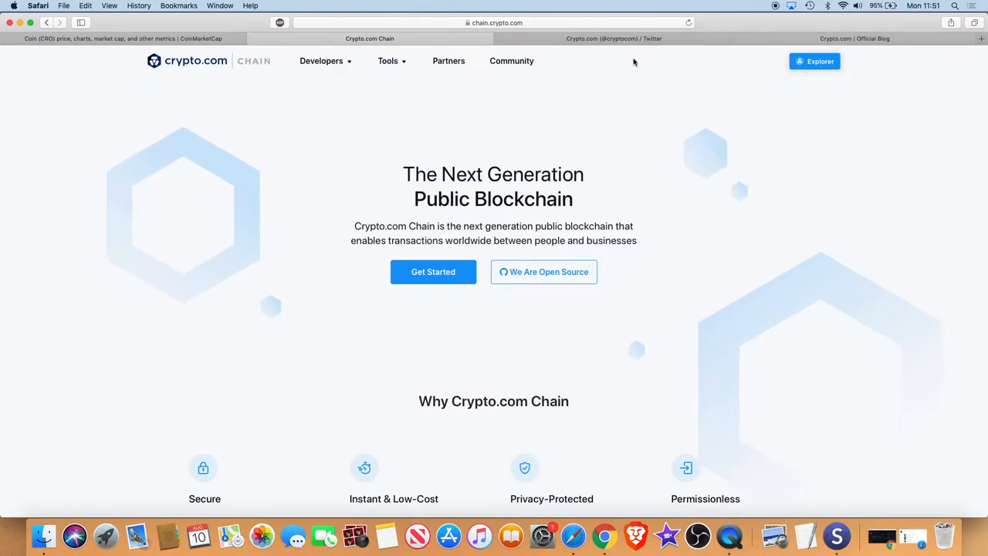
Switch to the Crypto.com Twitter tab and view the pinned MCO Swap Program tweet.
click(613, 39)
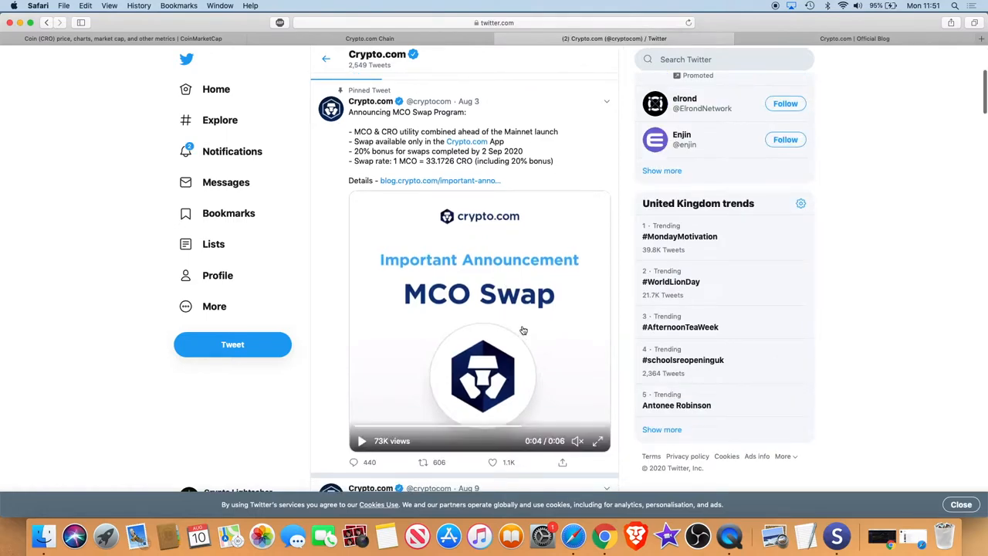
click(583, 59)
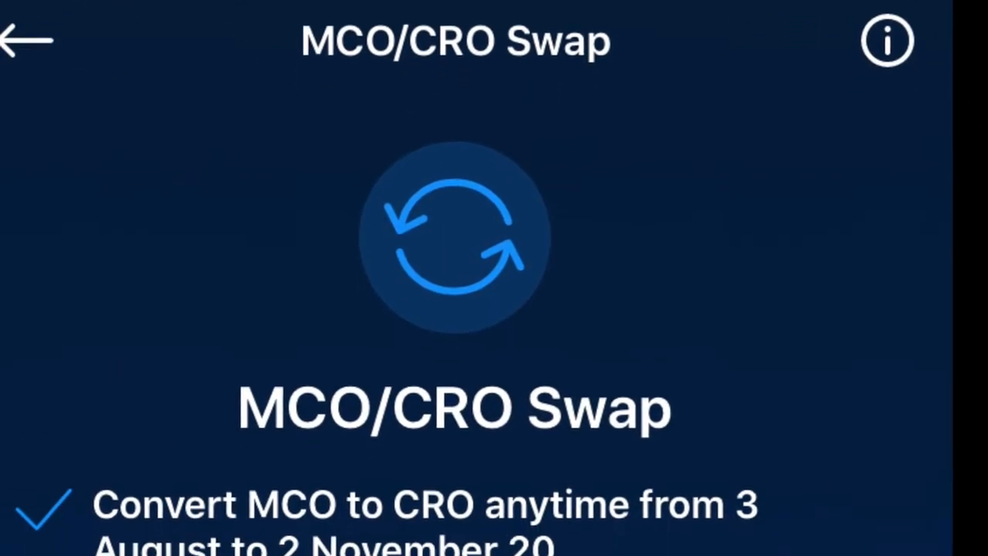
Scroll through the app's MCO/CRO Swap screen explaining MCO-to-CRO conversion.
scroll(down, 3)
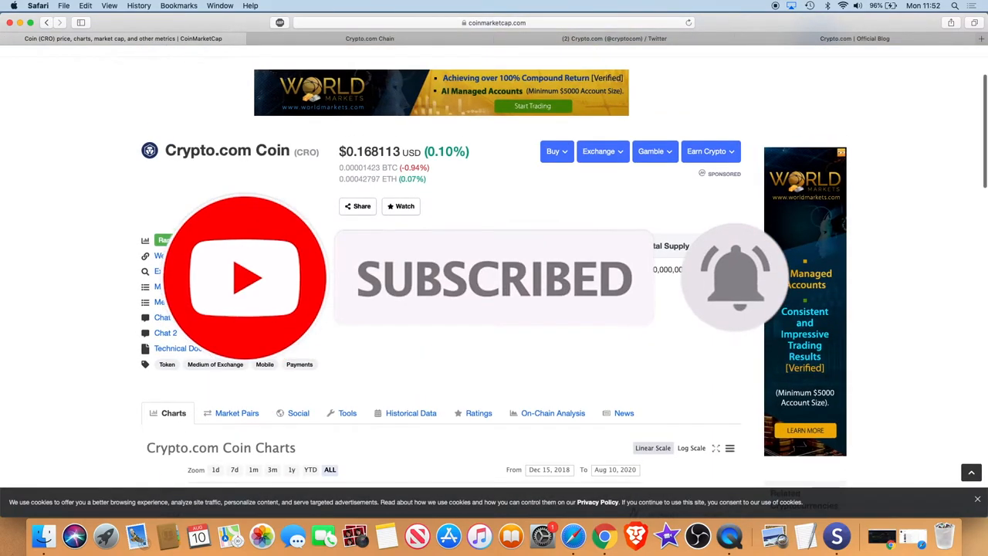
Scroll through the CRO charts section for market cap and price history, then return to the top.
scroll(down, 3)
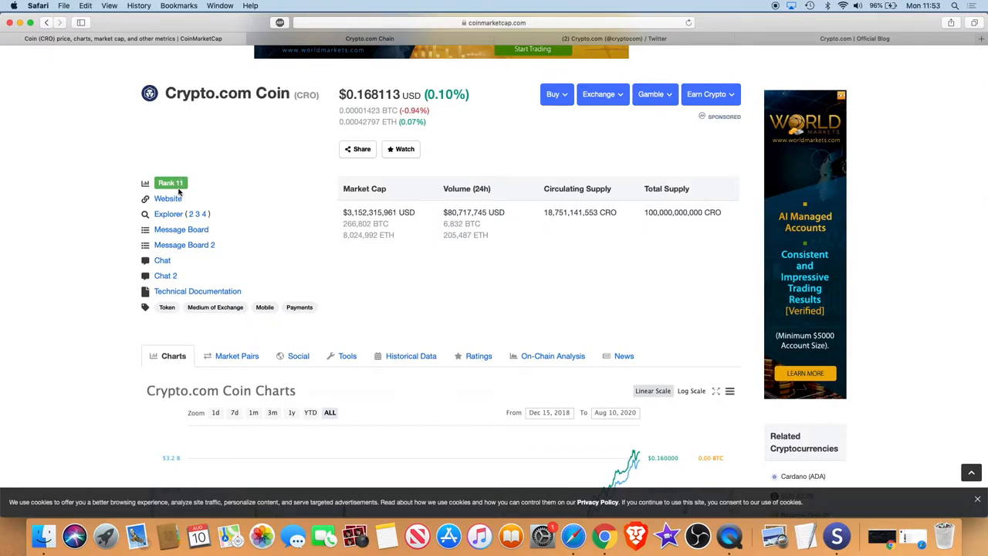
mouse_move(400, 206)
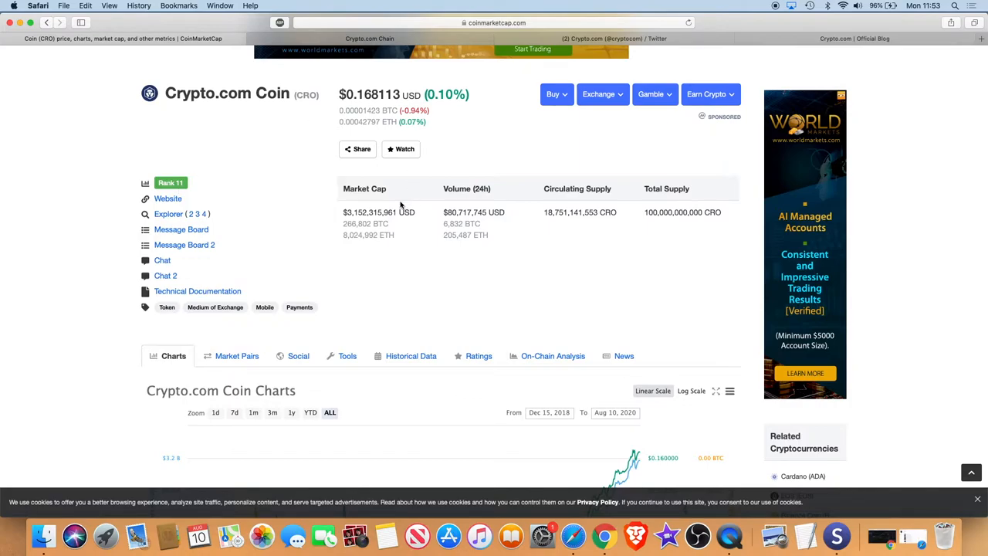
mouse_move(427, 216)
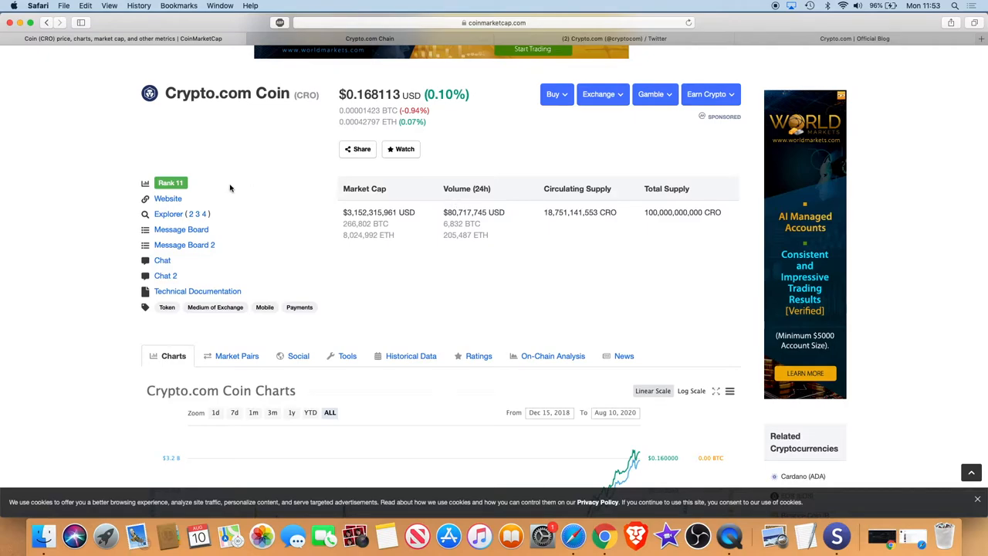
mouse_move(373, 223)
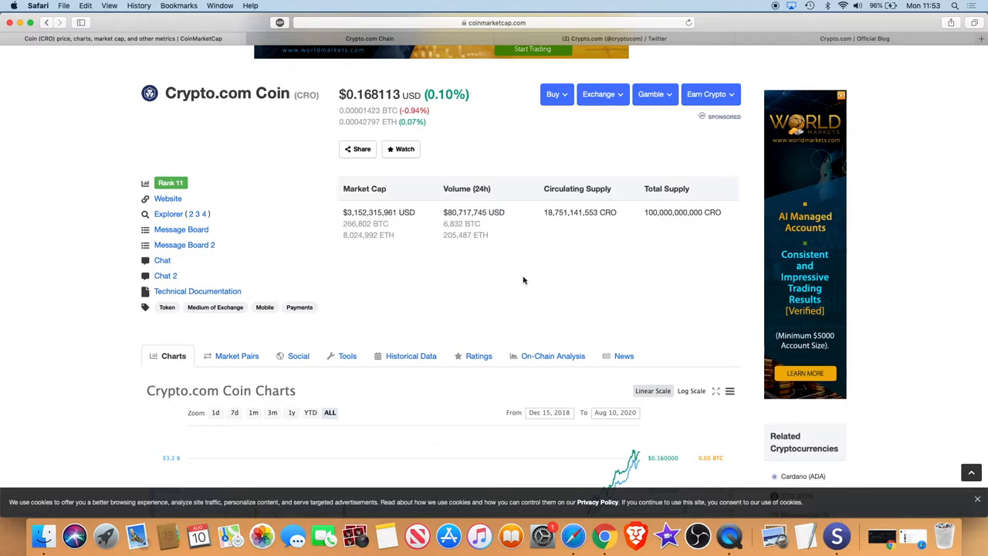
scroll(down, 3)
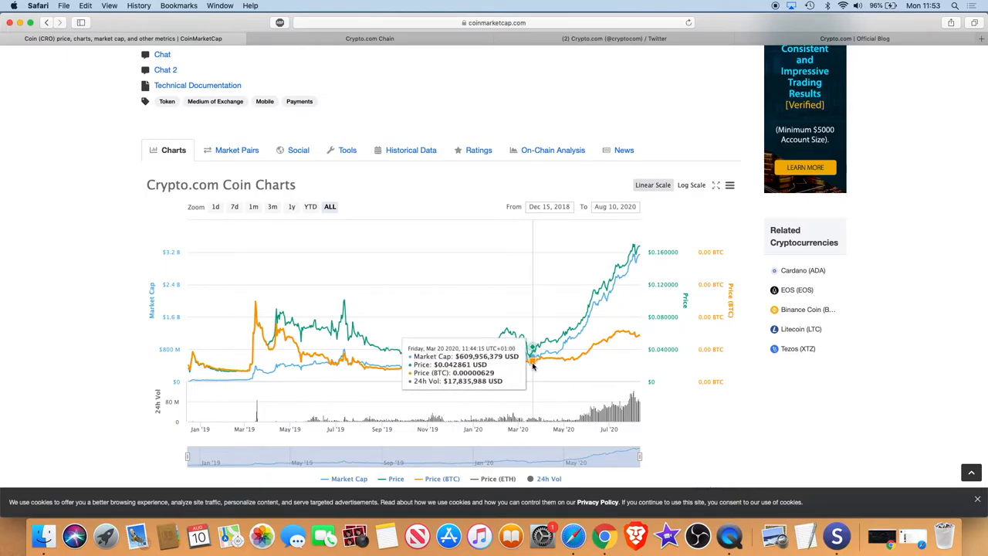
scroll(up, 3)
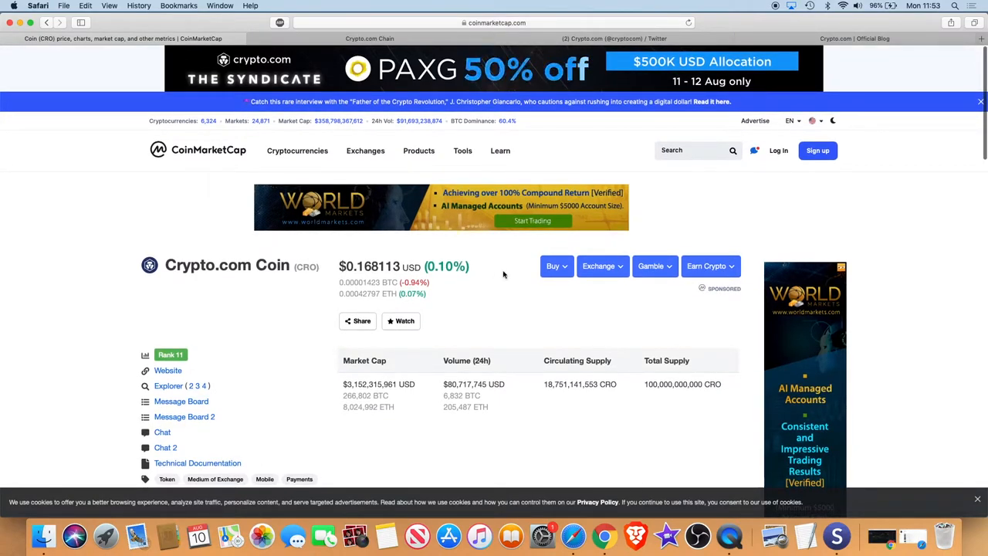
scroll(down, 3)
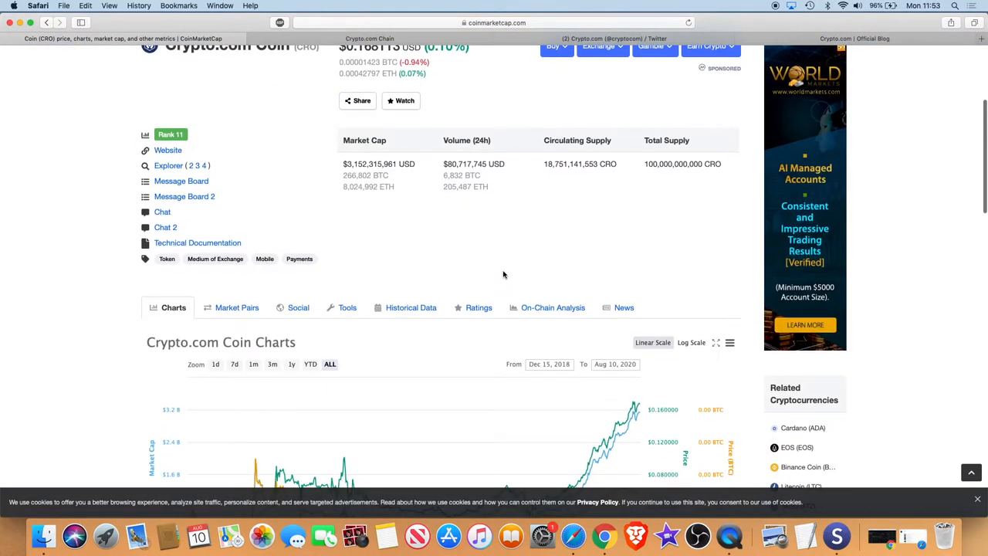
scroll(up, 3)
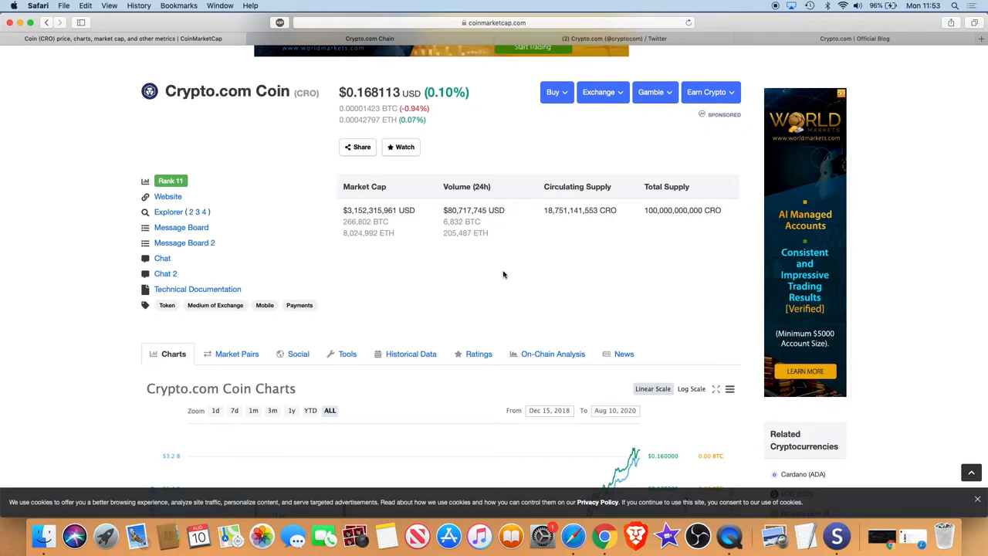
scroll(down, 3)
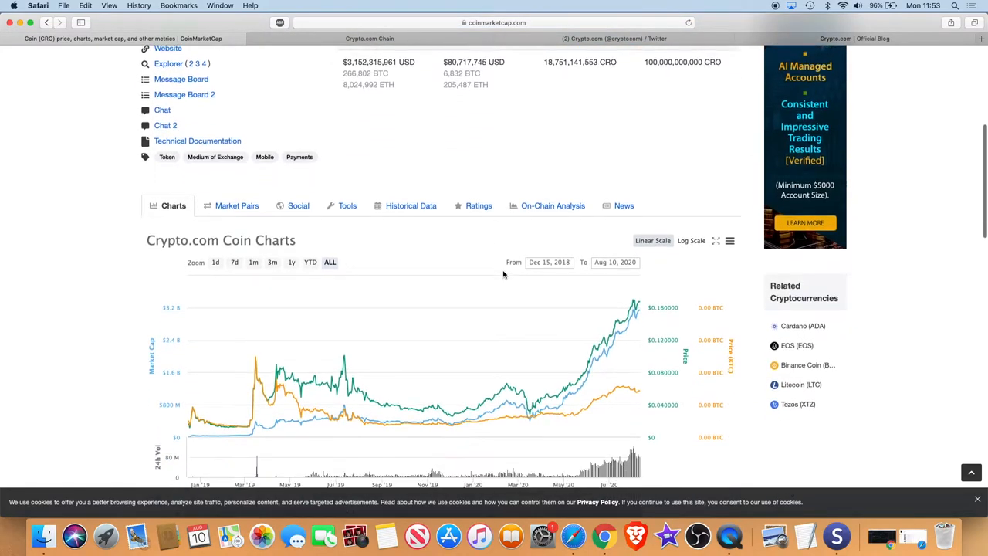
mouse_move(527, 415)
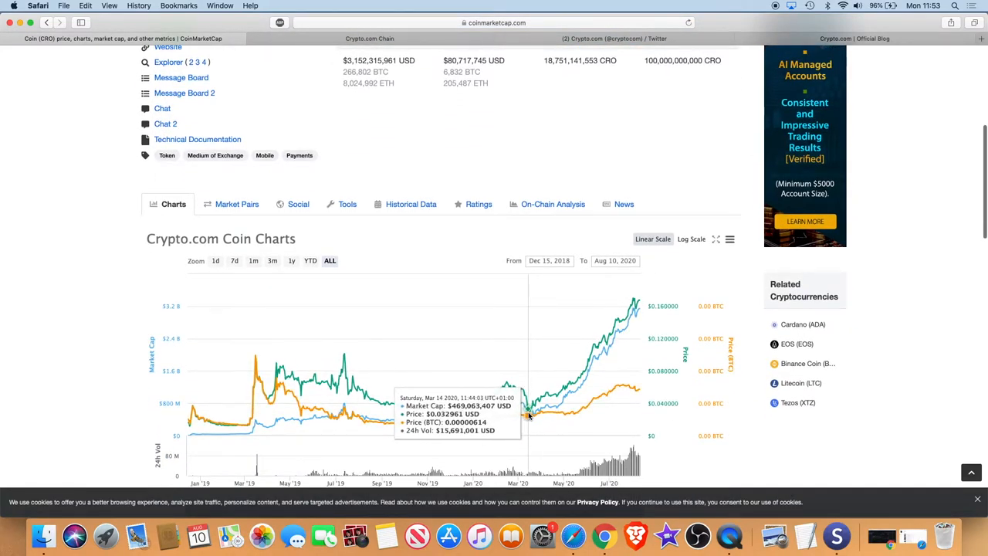
mouse_move(606, 352)
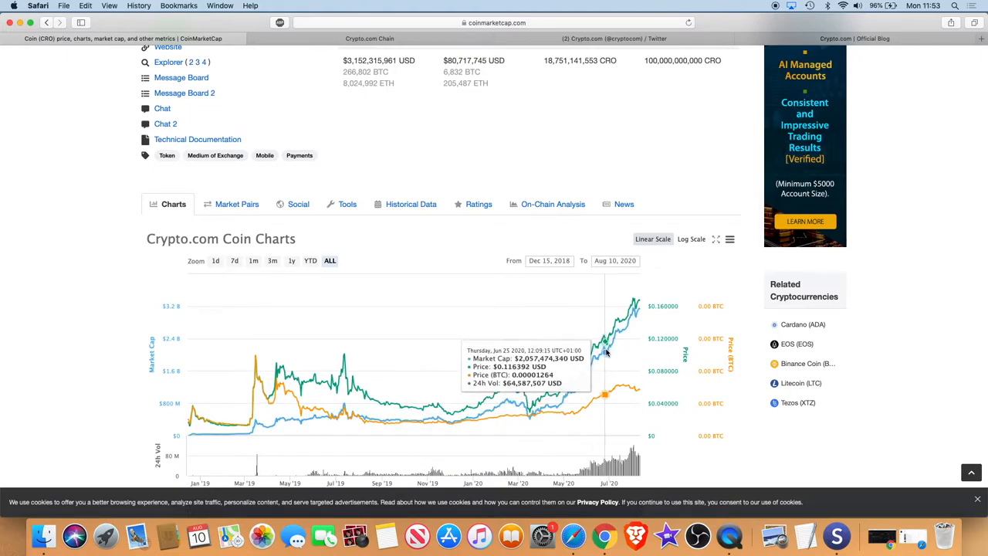
mouse_move(620, 311)
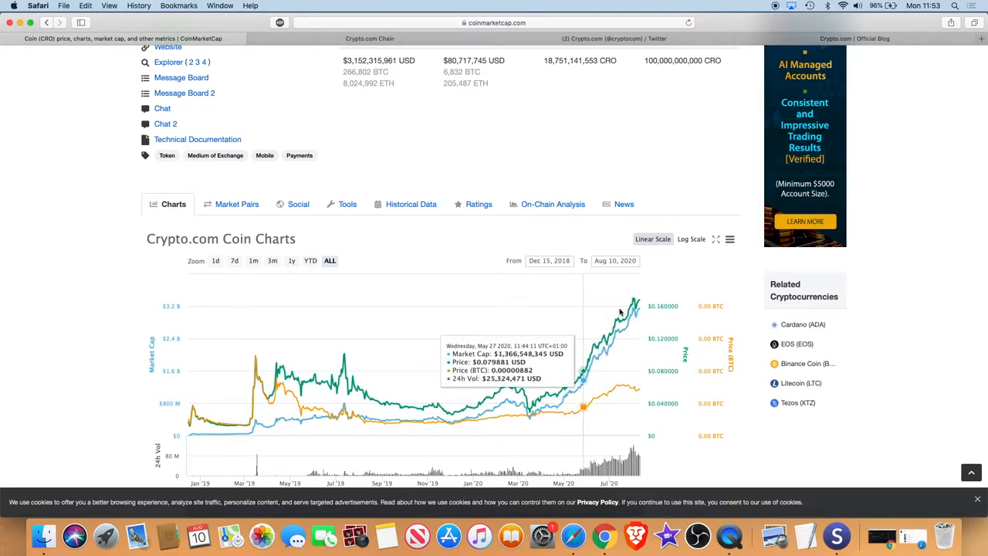
scroll(up, 3)
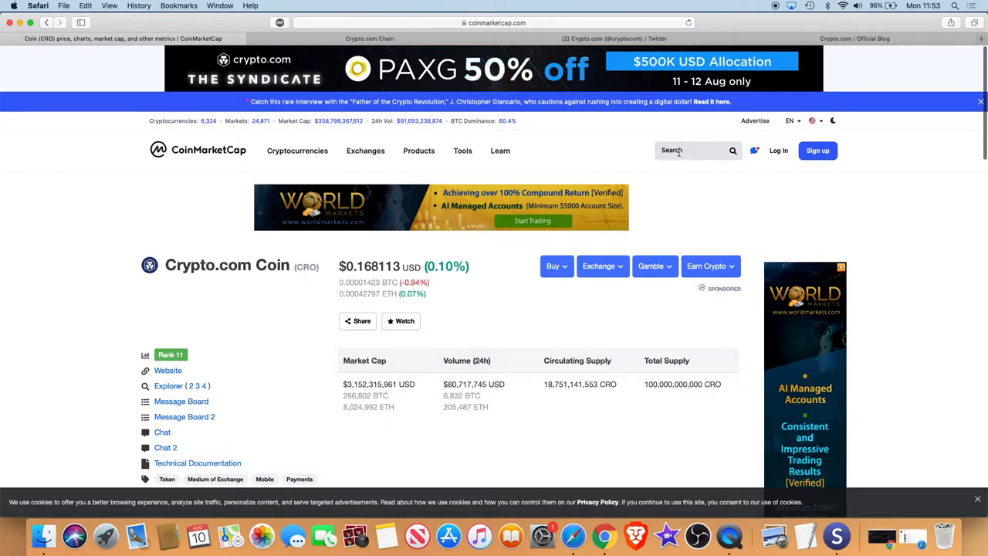
Search 'mco' and open the MCO (MCO) coin page to see price, market cap and supply.
text(mco)
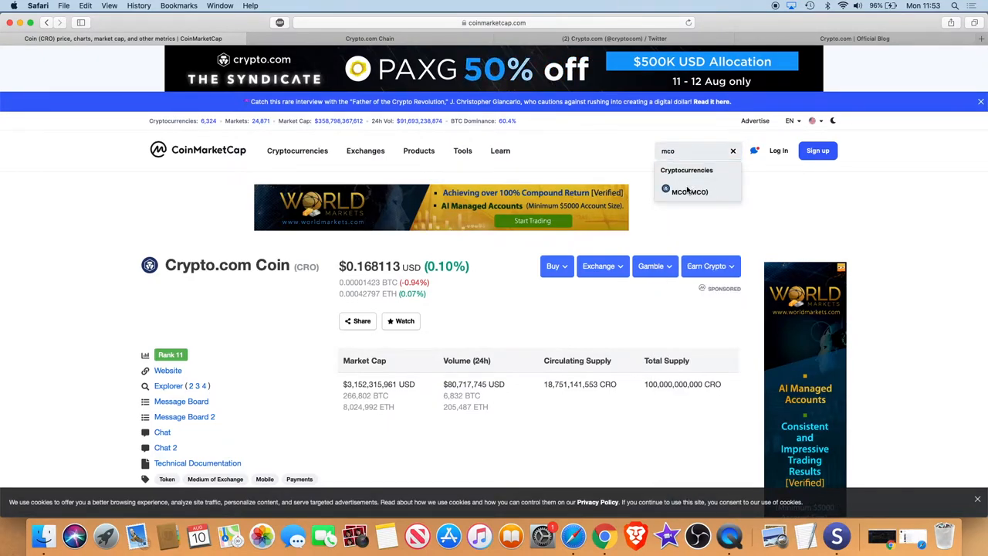
mouse_move(706, 195)
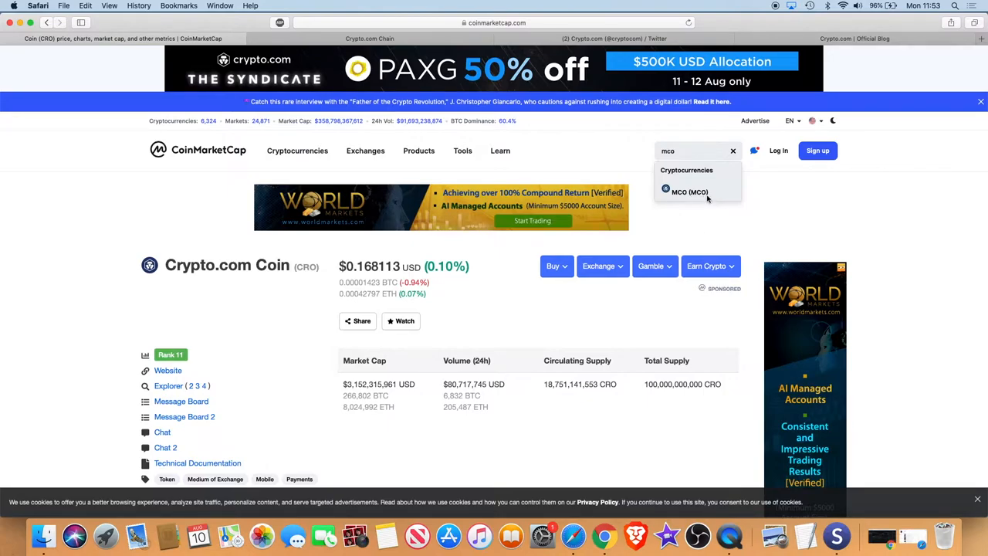
click(688, 191)
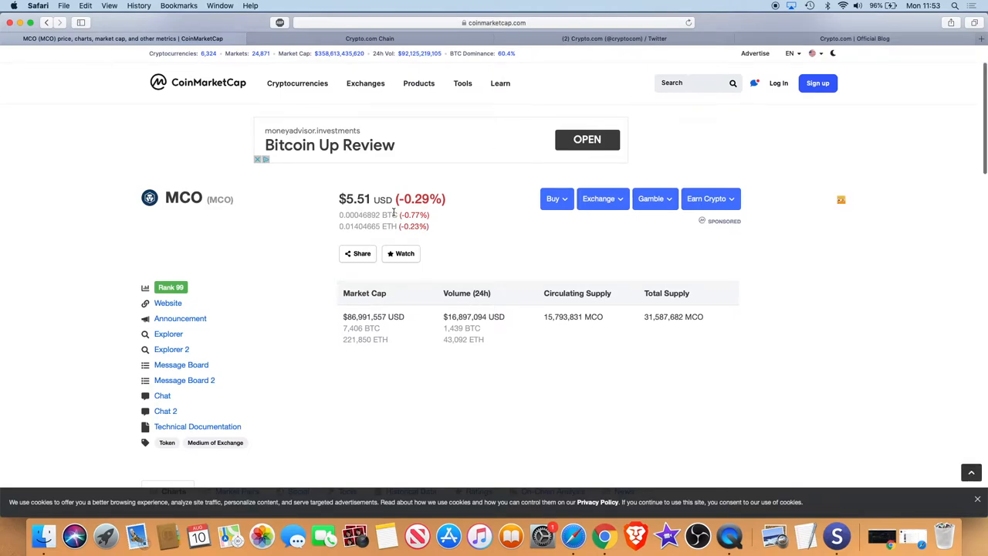
scroll(down, 3)
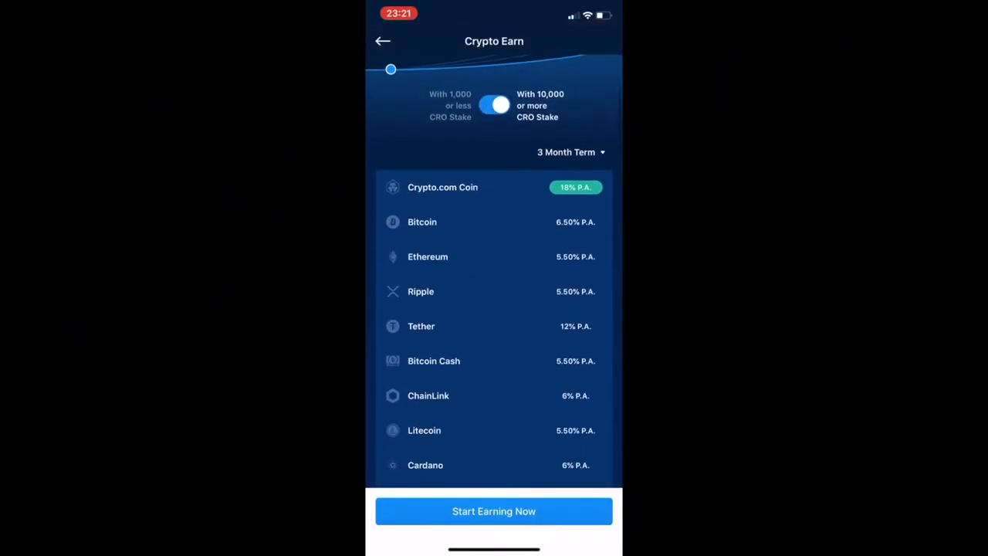
Scroll the Crypto Earn coin rate list down to the Detailed Information minimum deposit section.
scroll(down, 3)
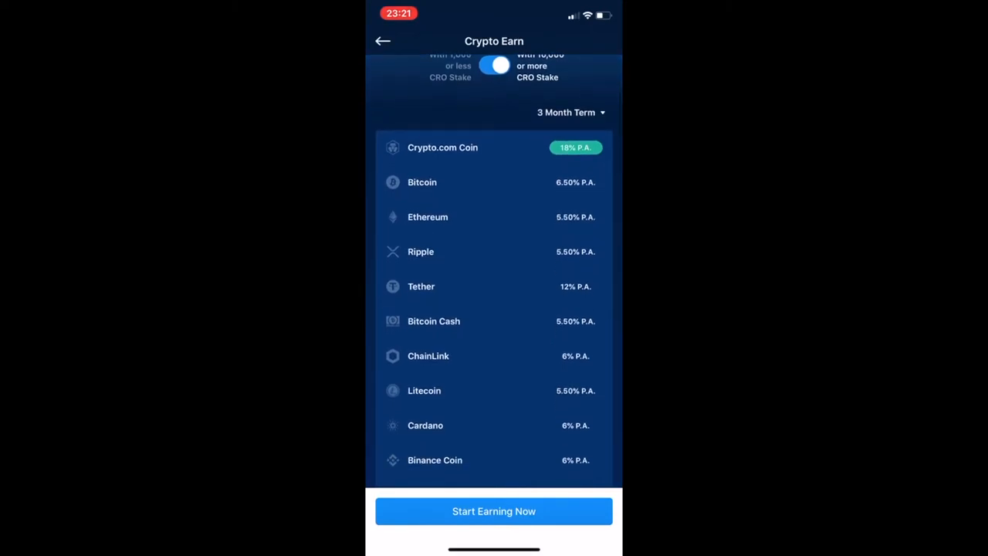
scroll(down, 3)
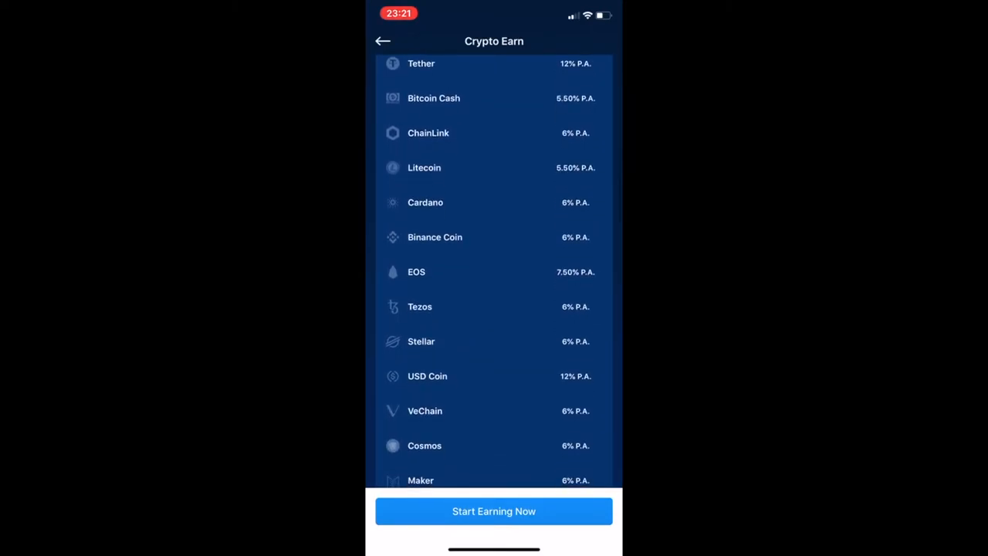
scroll(down, 3)
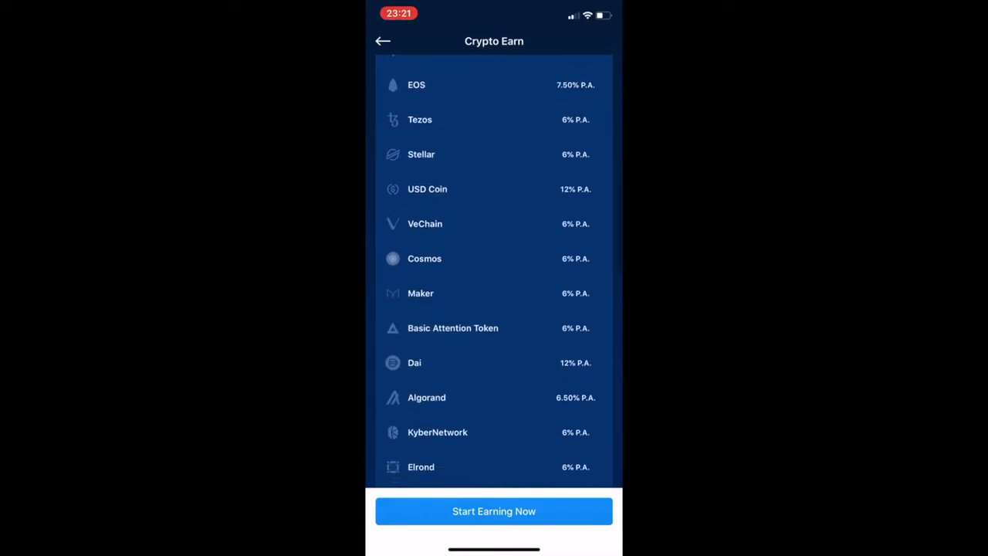
scroll(down, 3)
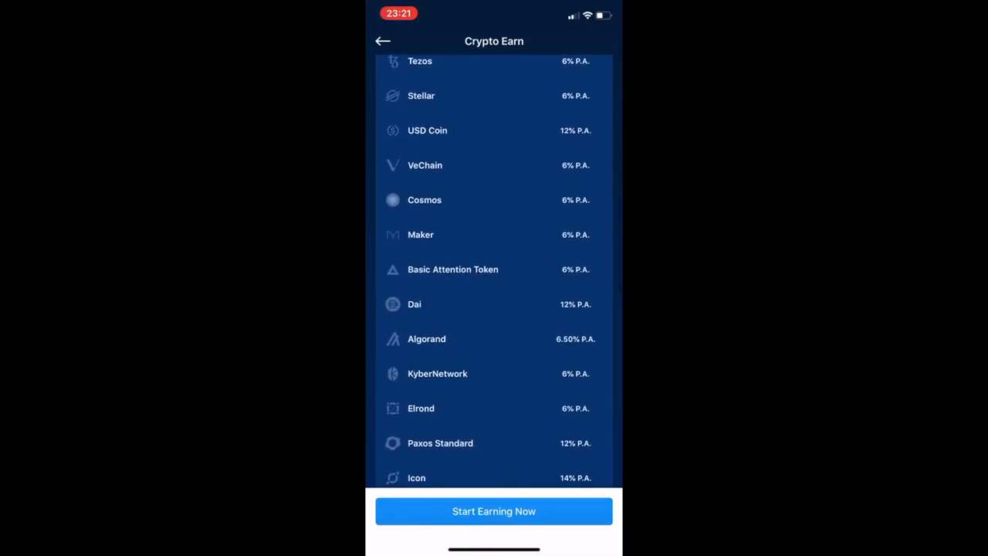
scroll(down, 3)
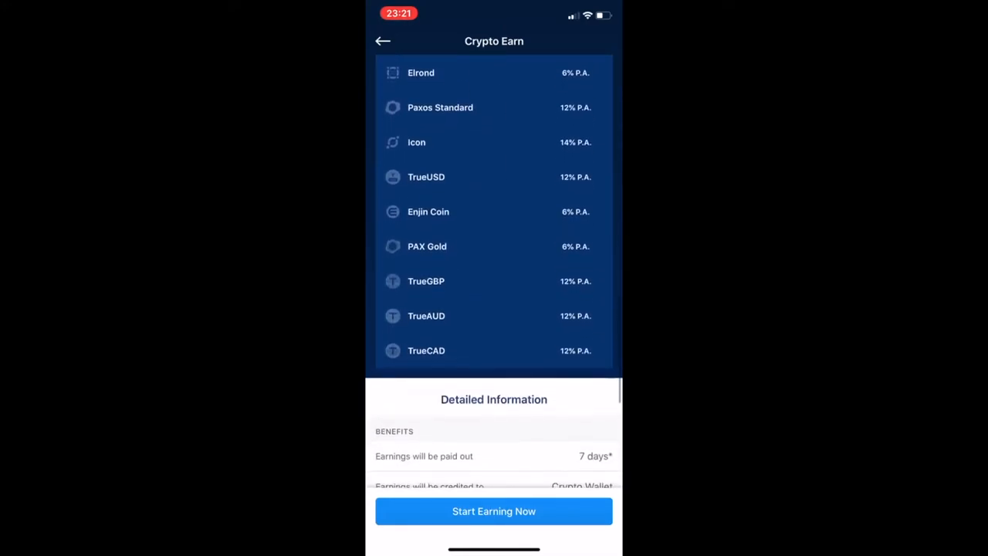
scroll(down, 3)
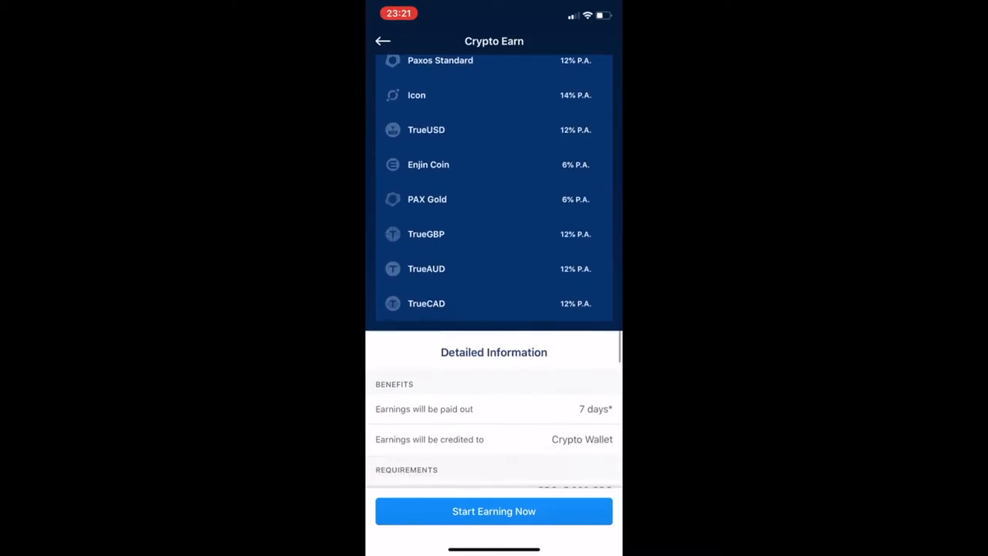
scroll(down, 3)
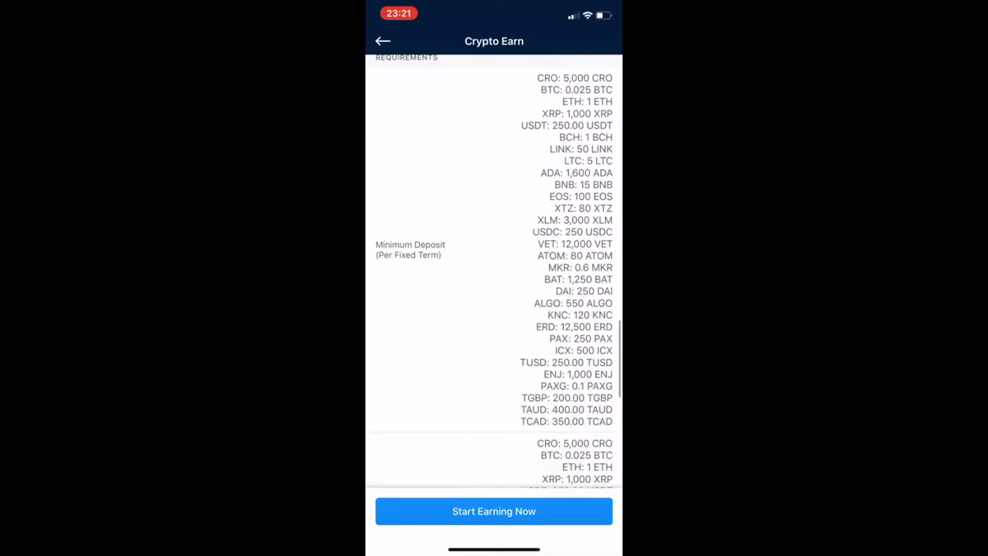
scroll(down, 3)
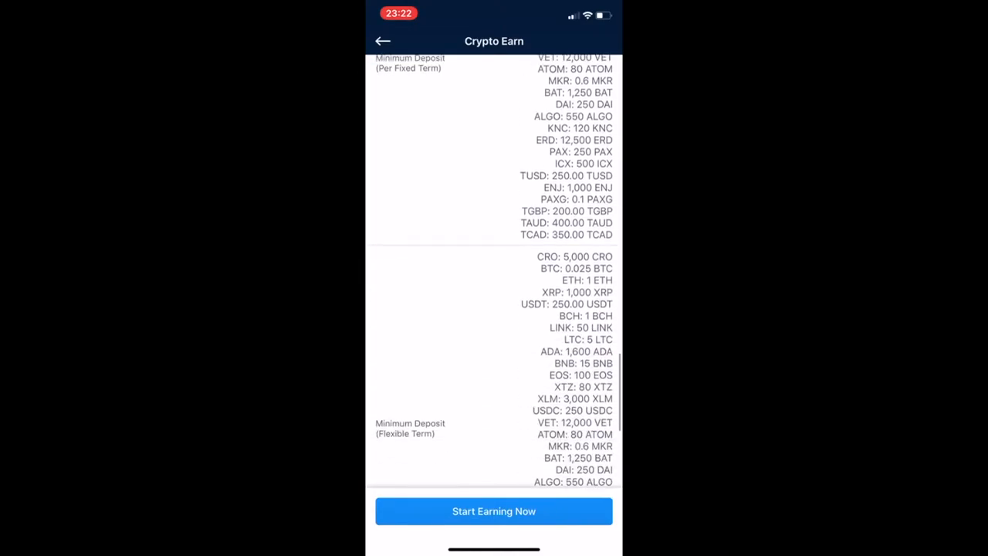
scroll(down, 3)
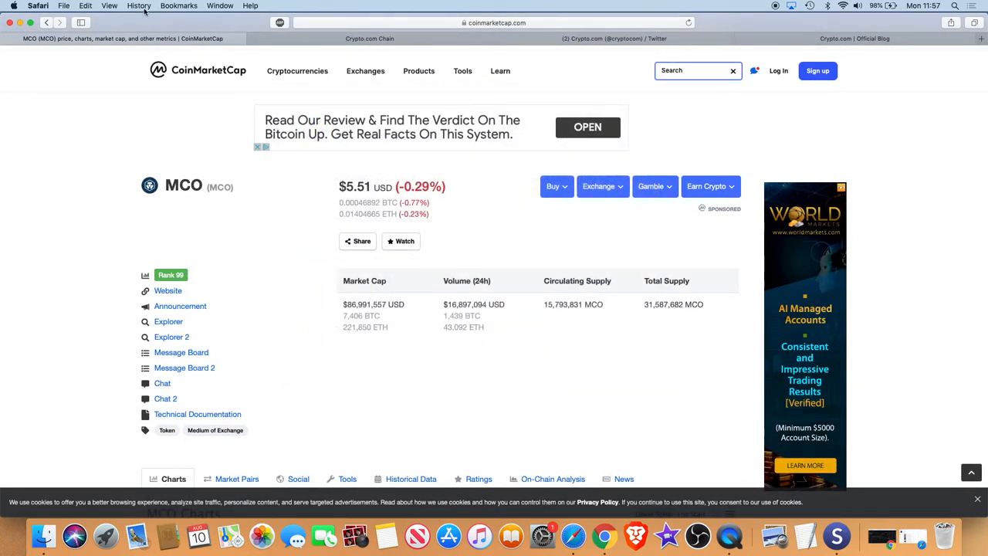
Search 'cro', open the Crypto.com Coin result, and scroll to the all-time charts (July 2017–August 2020).
text(cro)
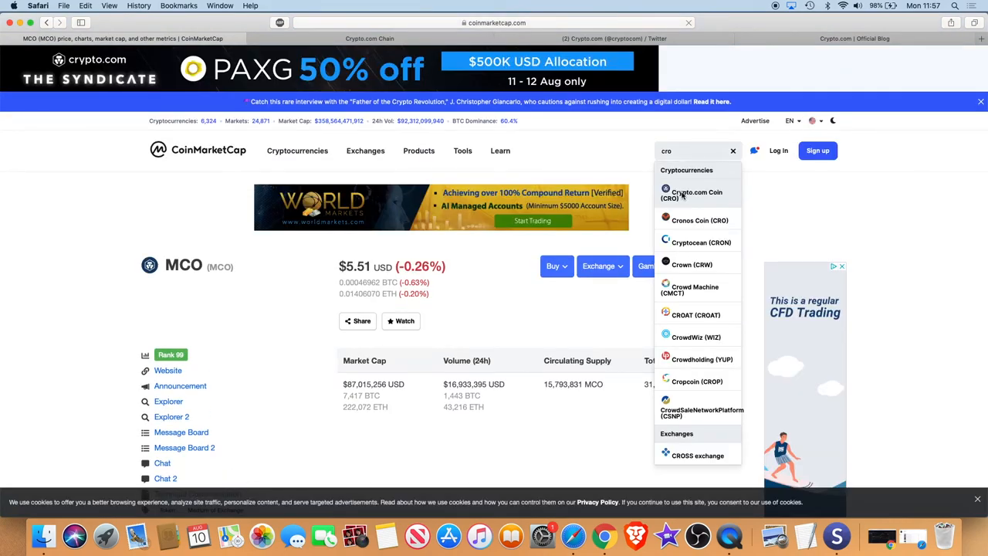
click(696, 195)
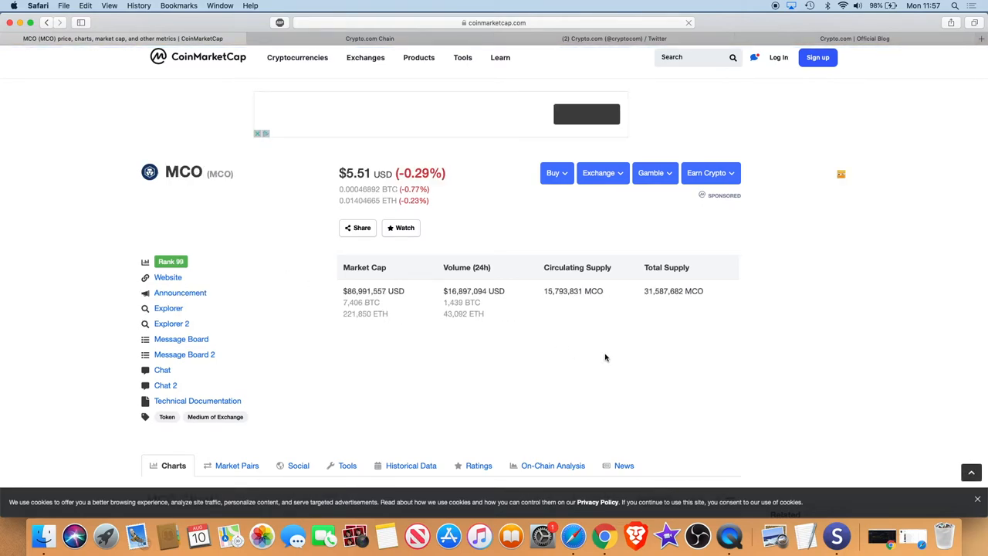
scroll(down, 3)
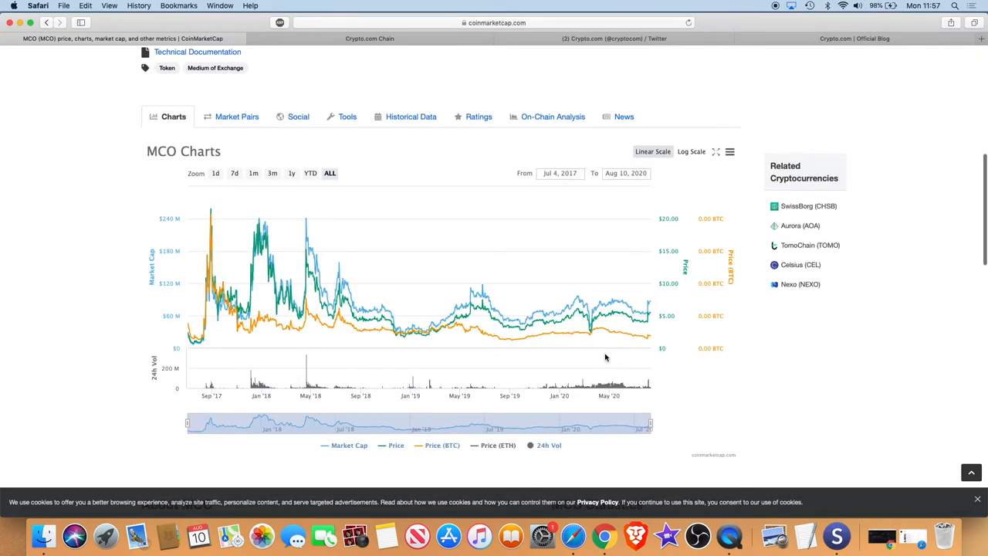